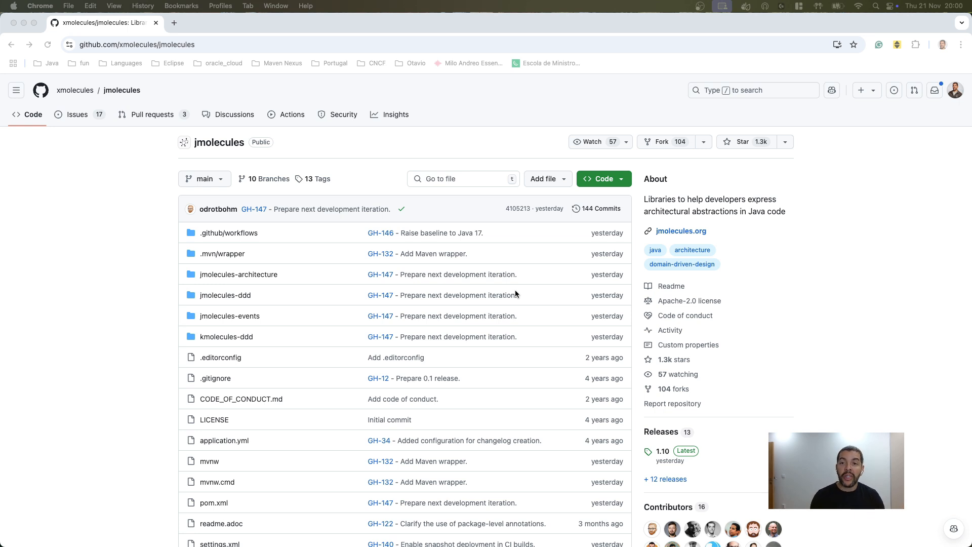
pyautogui.moveTo(508, 295)
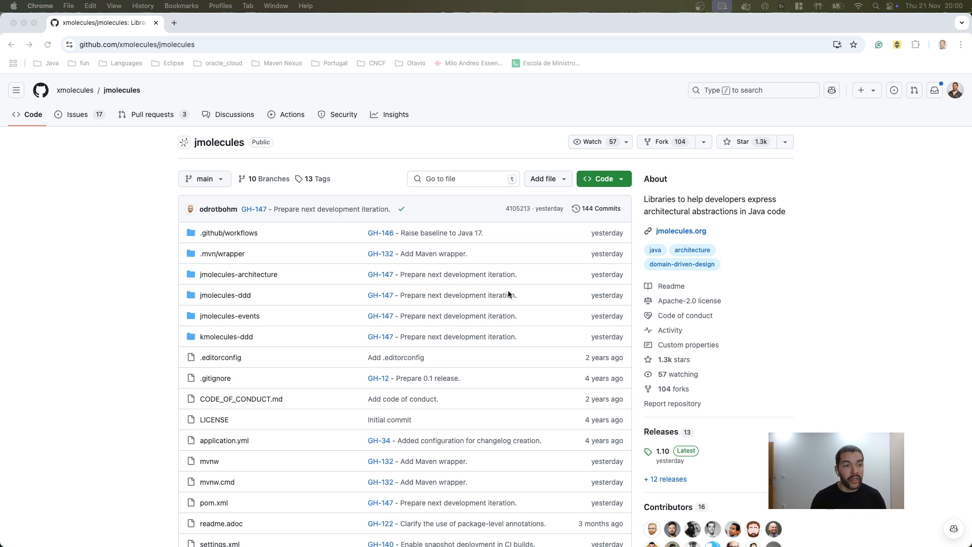
# Scroll the jMolecules README down to the 'Using the Annotation-Based Model' banking code sample
pyautogui.scroll(-3)
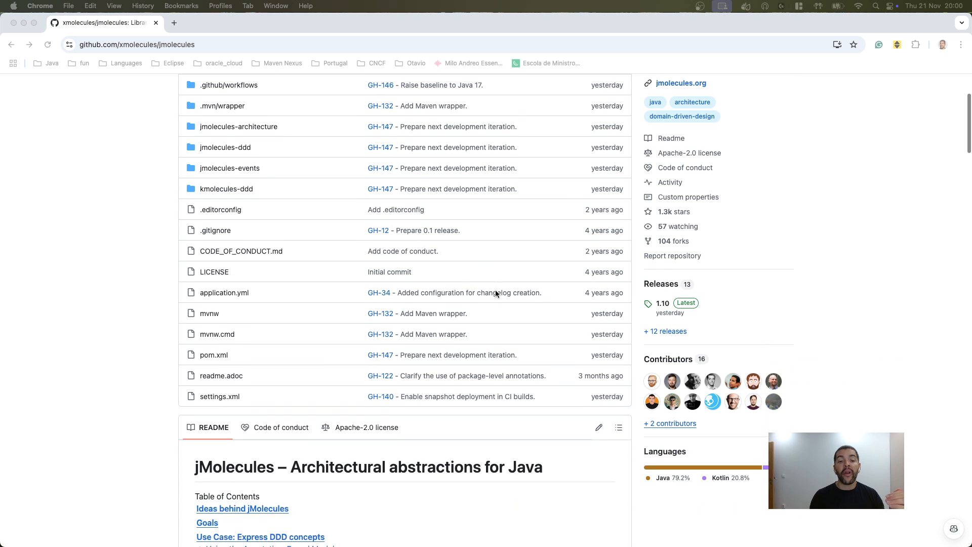
pyautogui.scroll(-3)
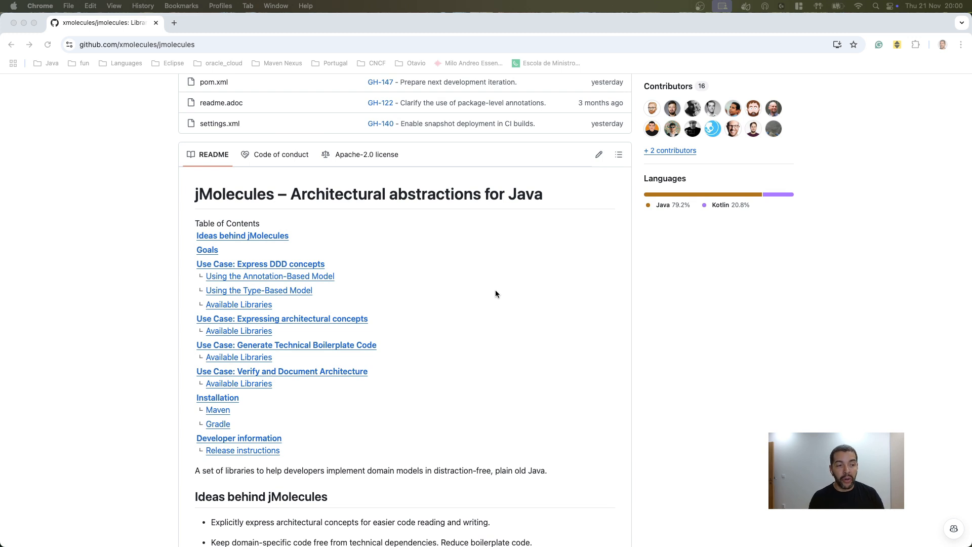
pyautogui.scroll(-3)
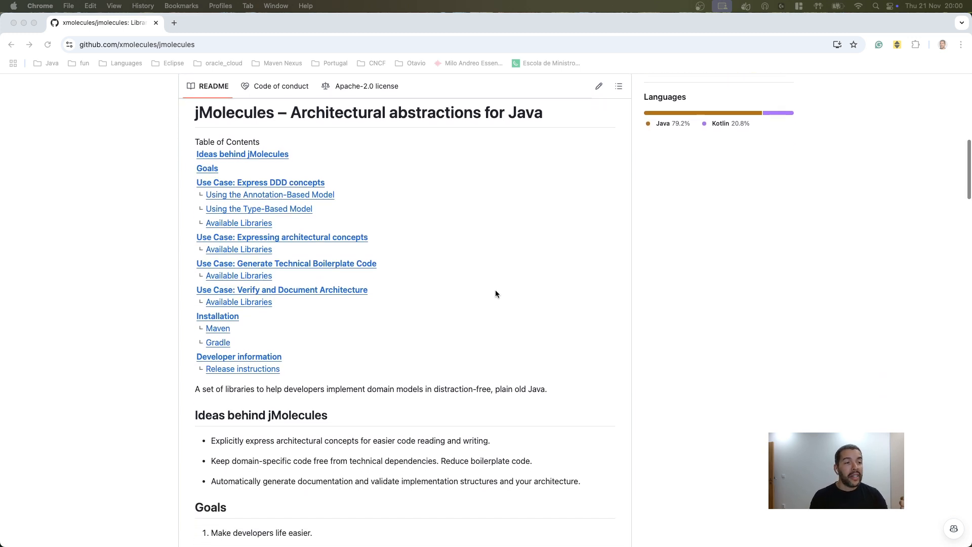
pyautogui.scroll(-3)
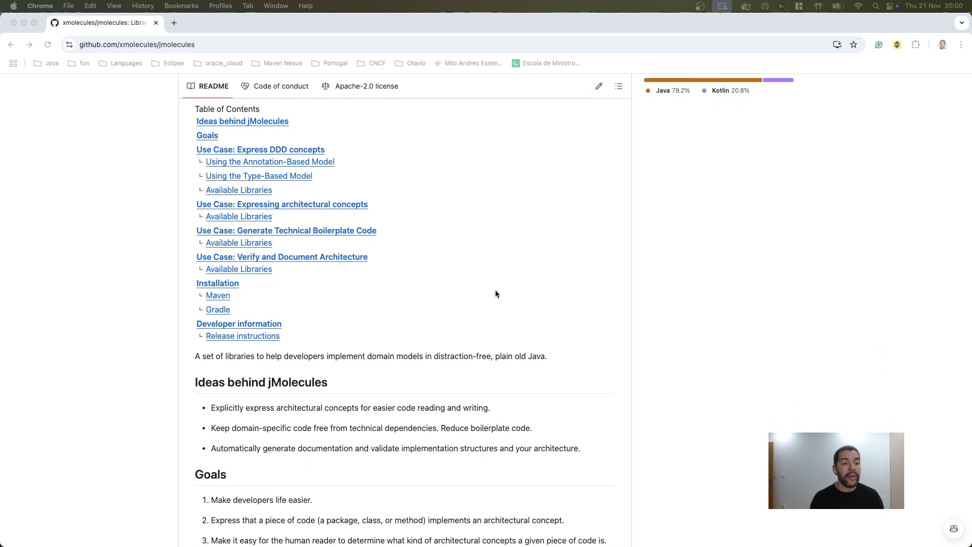
pyautogui.scroll(-3)
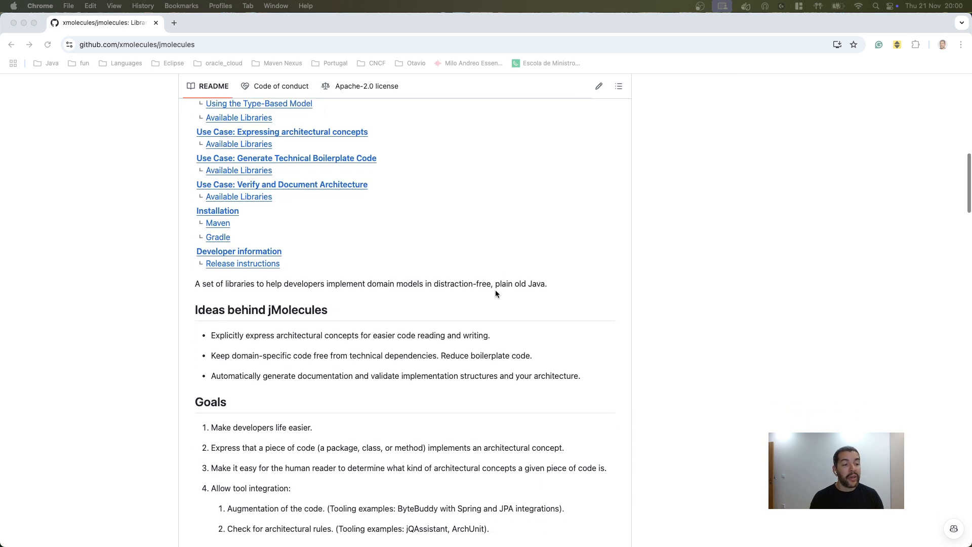
pyautogui.scroll(-3)
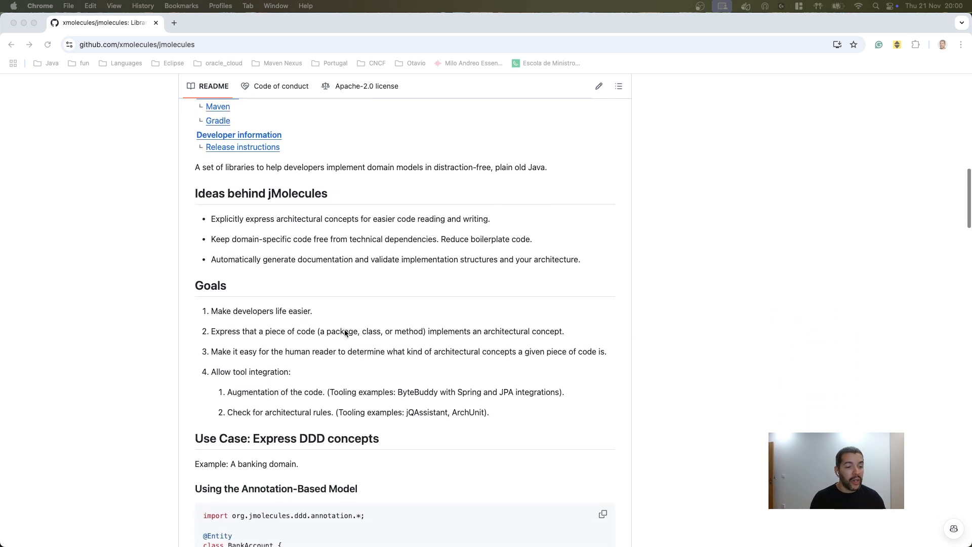
pyautogui.scroll(-3)
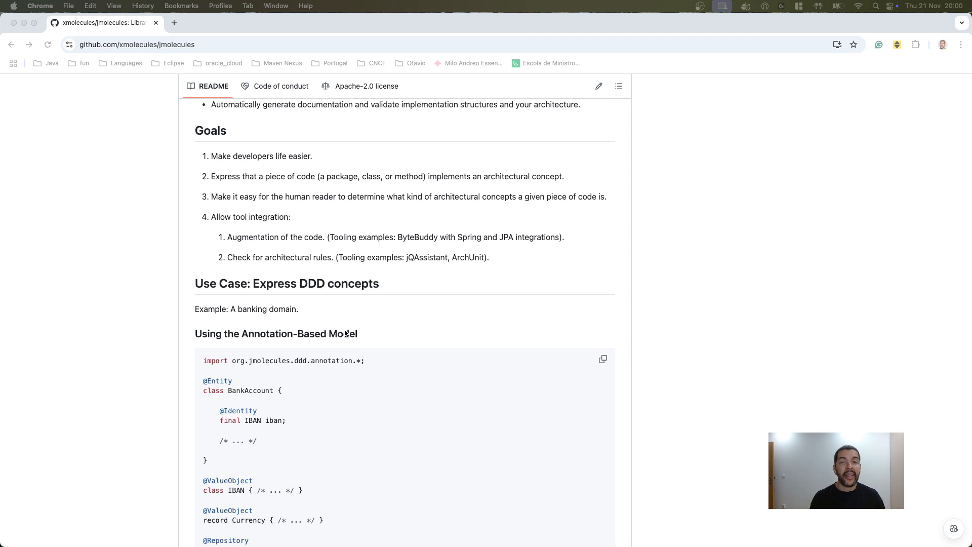
pyautogui.scroll(-3)
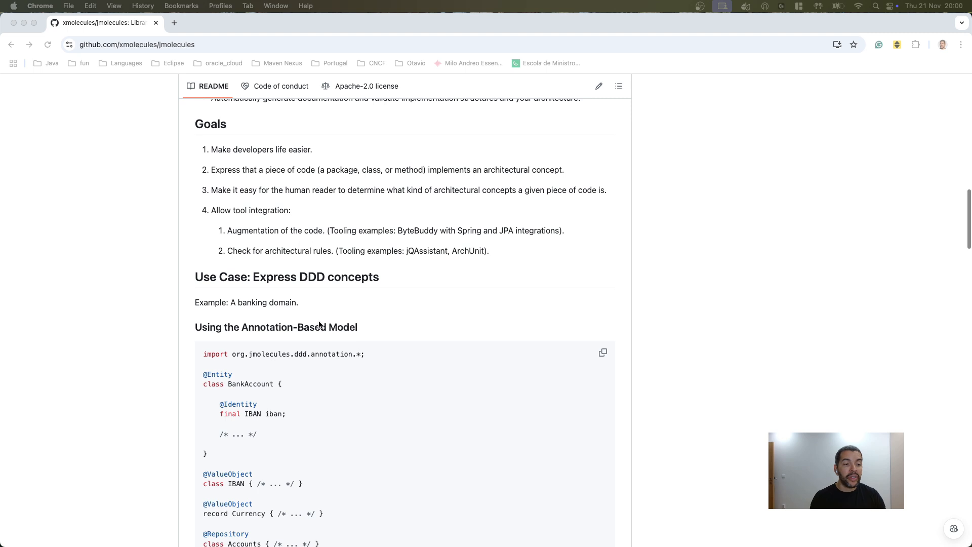
pyautogui.scroll(-3)
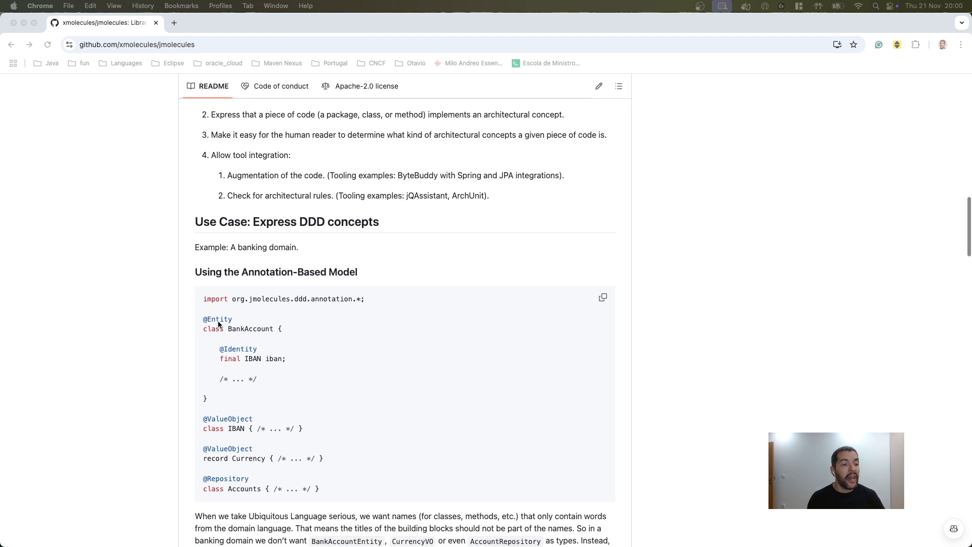
pyautogui.scroll(-3)
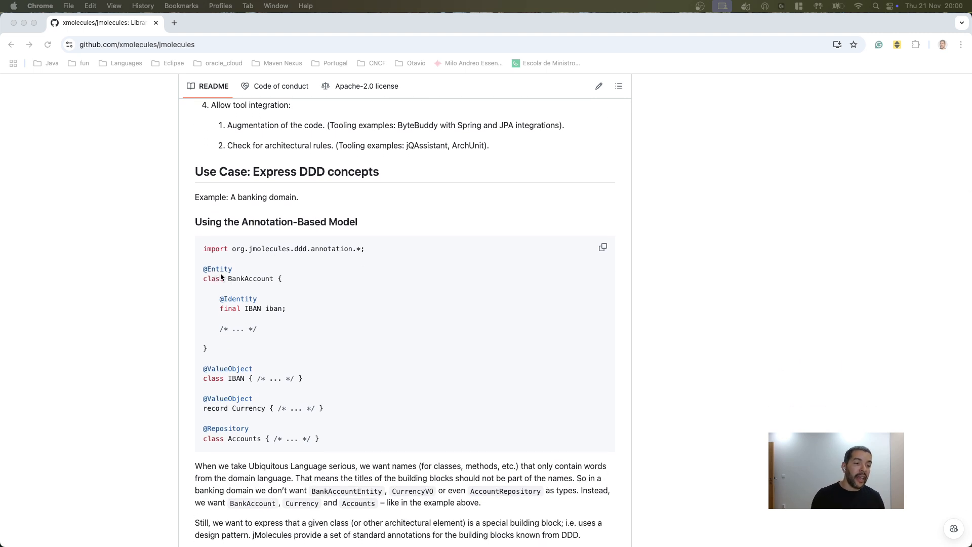
pyautogui.moveTo(286, 327)
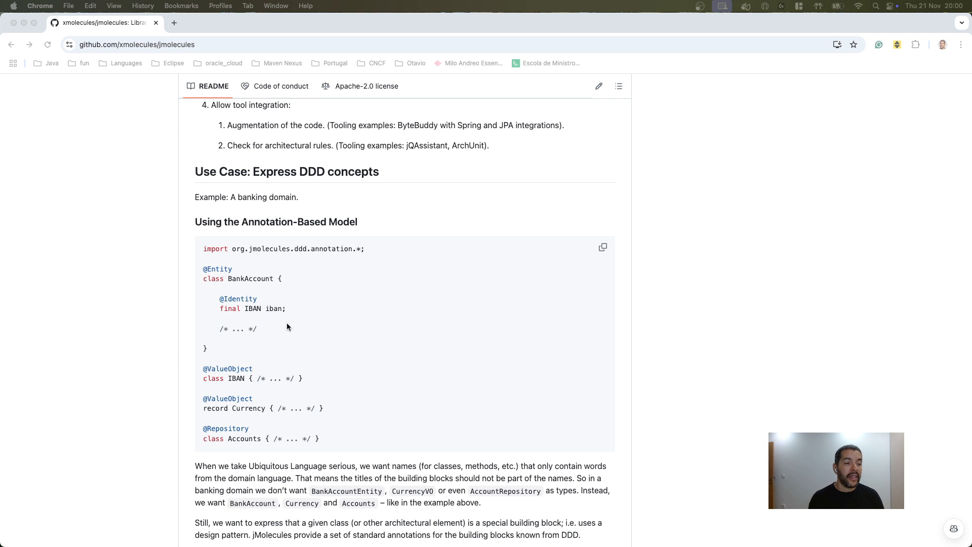
# Scroll past the Type-Based Model and architectural concepts to the jmolecules-architecture Available Libraries list
pyautogui.scroll(-3)
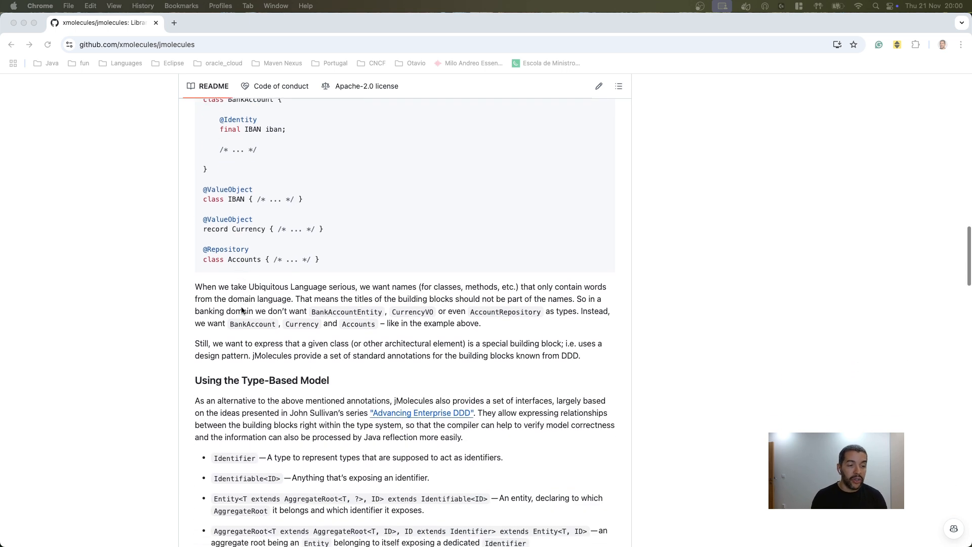
pyautogui.scroll(-3)
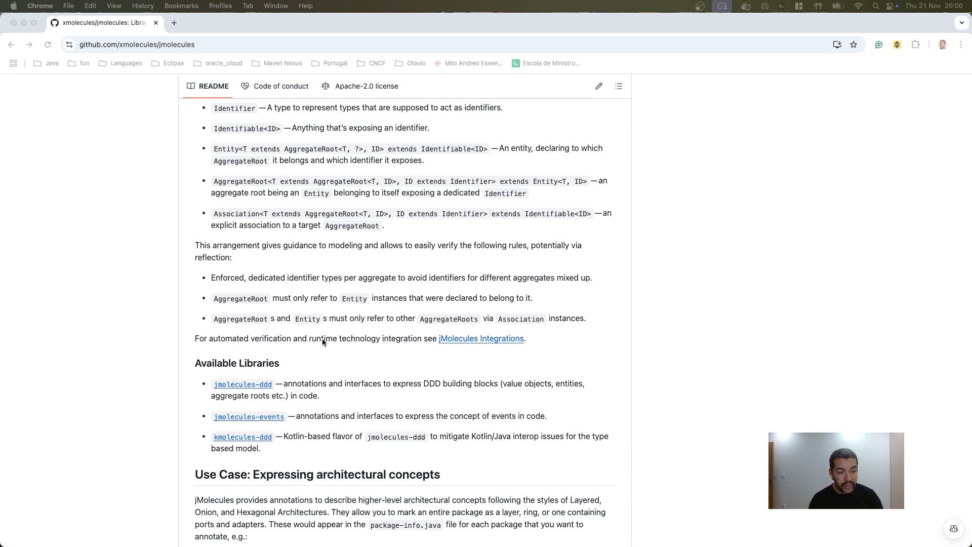
pyautogui.scroll(-3)
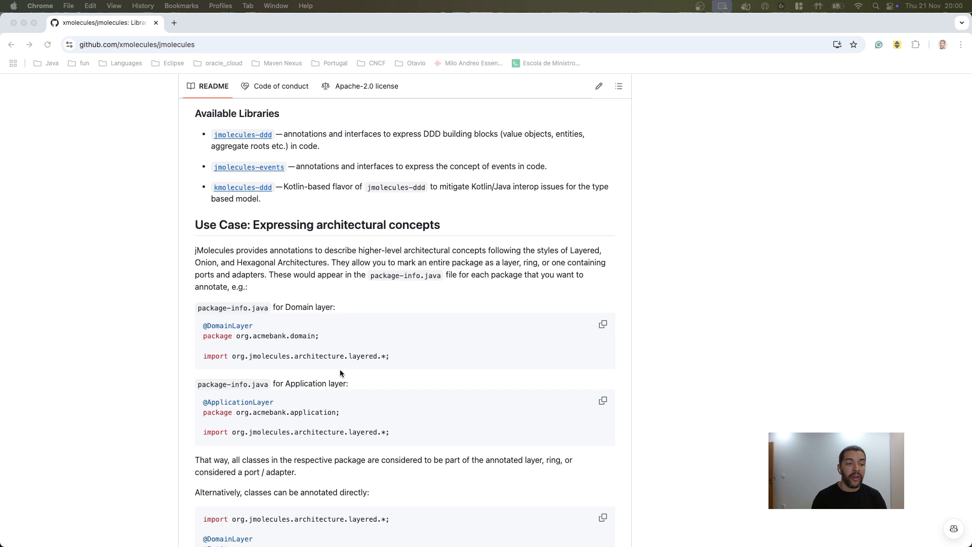
pyautogui.scroll(-3)
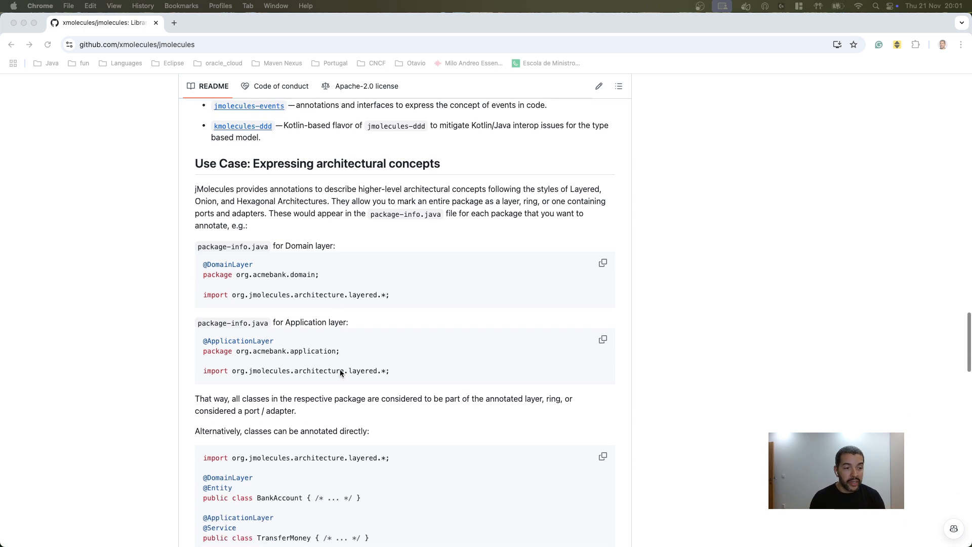
pyautogui.scroll(-3)
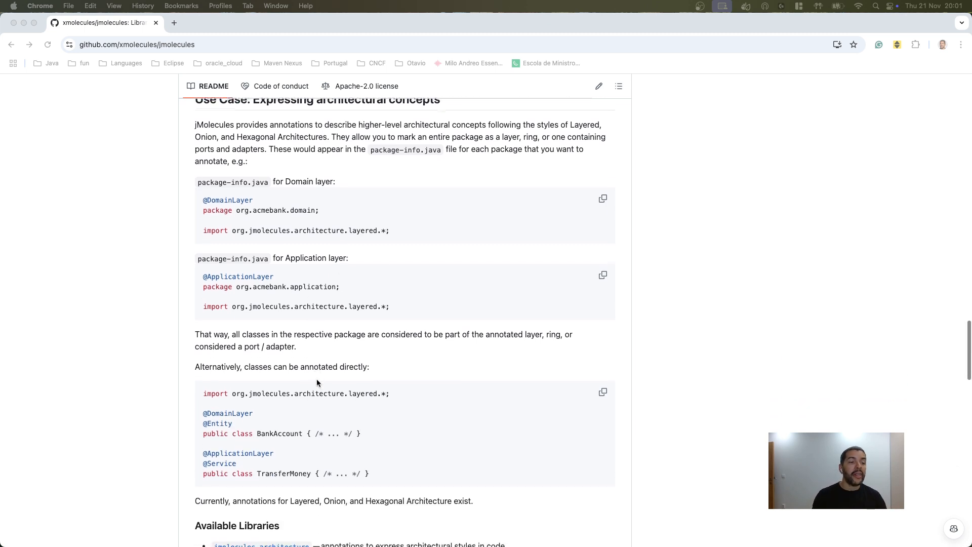
pyautogui.scroll(-3)
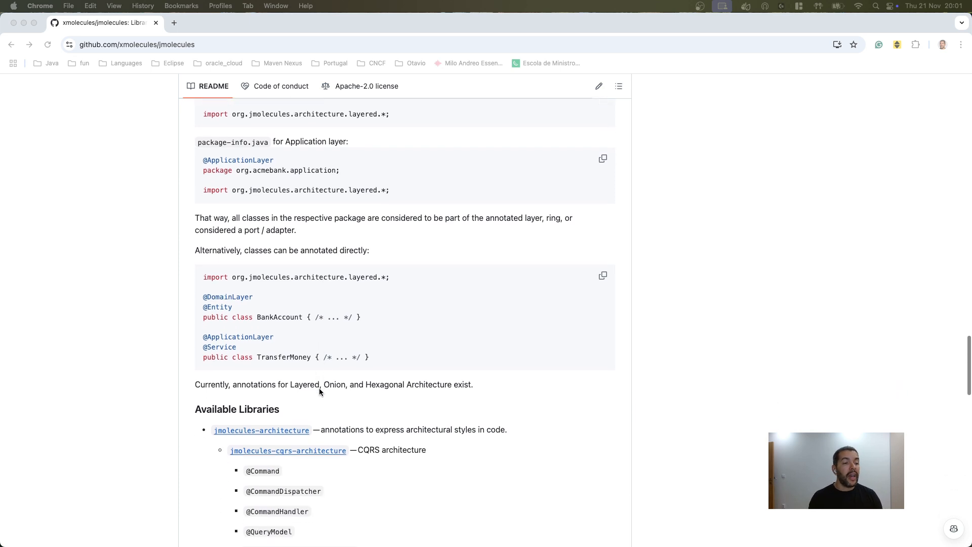
pyautogui.scroll(-3)
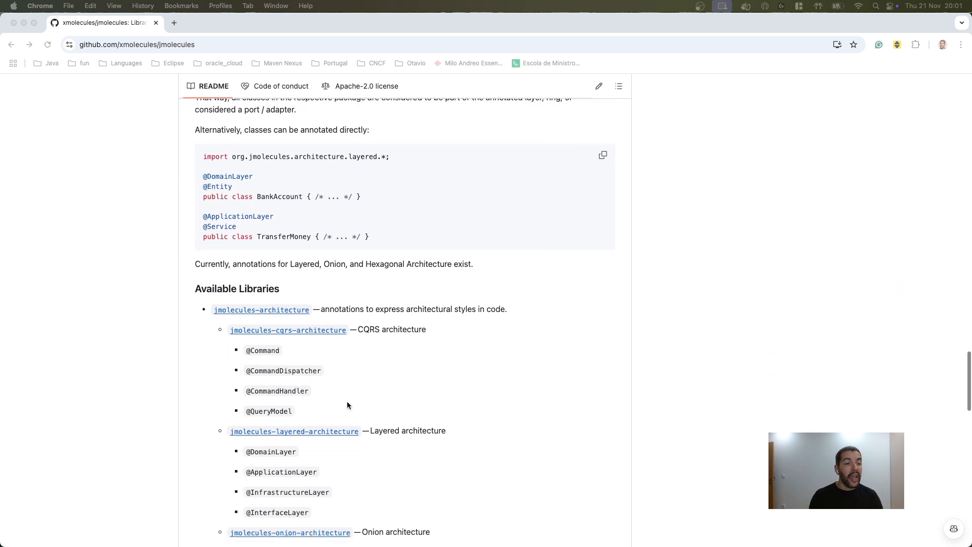
pyautogui.scroll(-3)
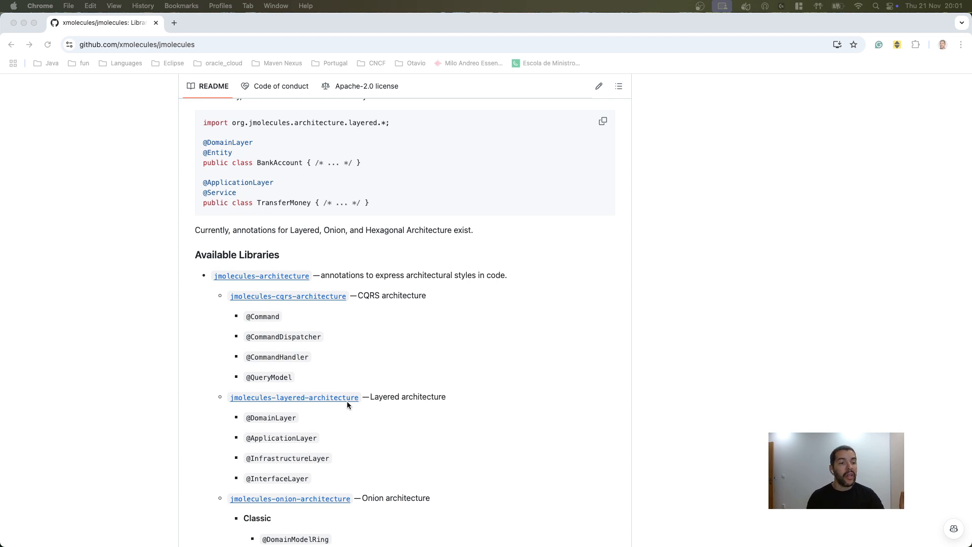
pyautogui.scroll(-3)
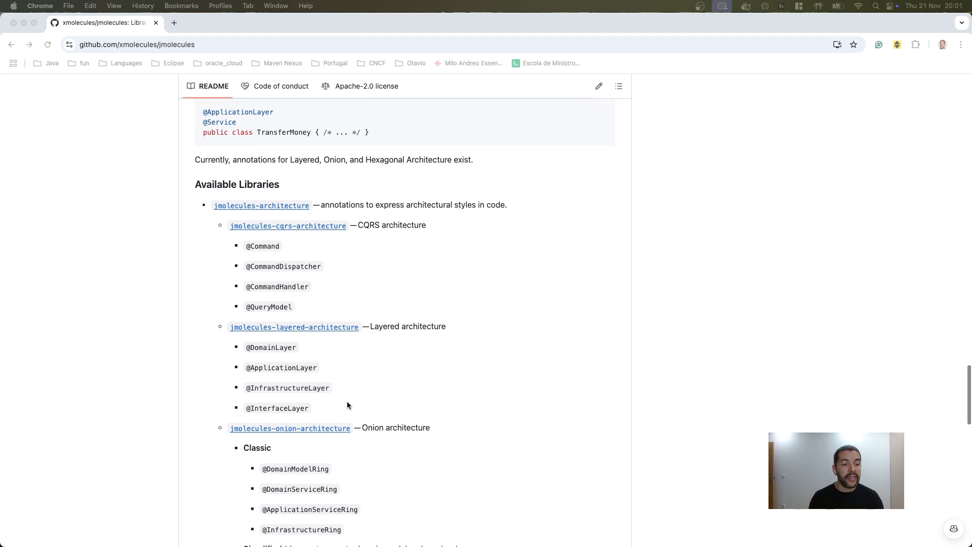
pyautogui.scroll(-3)
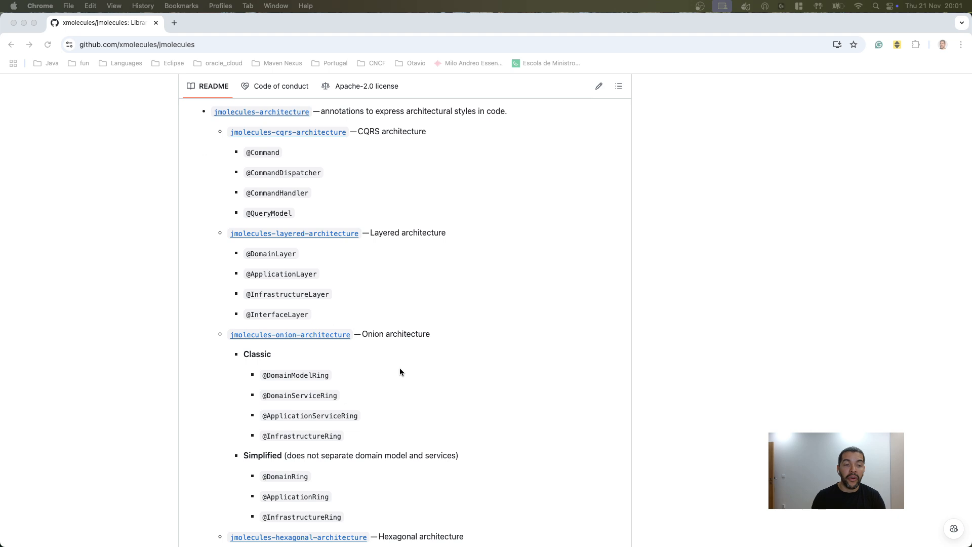
pyautogui.scroll(-3)
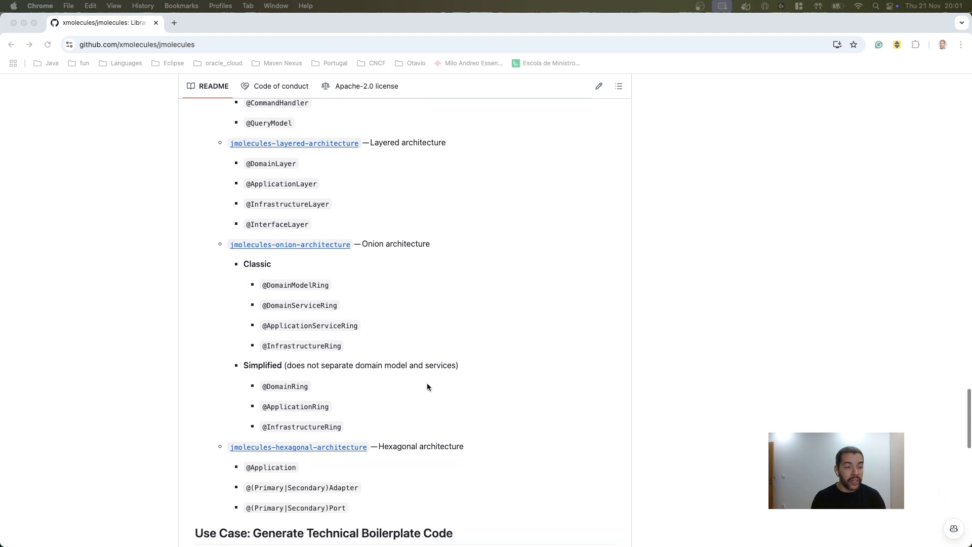
pyautogui.scroll(-3)
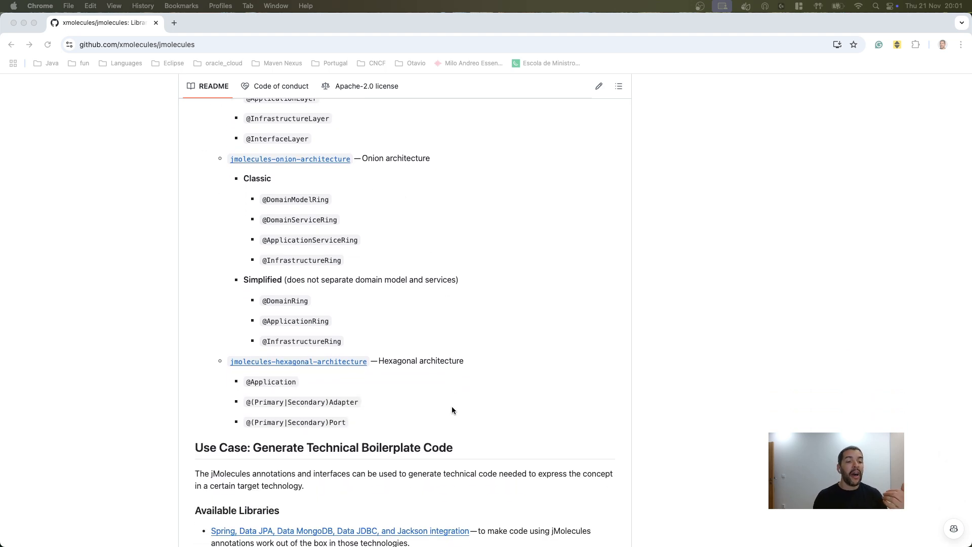
# Scroll to 'Use Case: Verify and Document Architecture' listing jQAssistant, ArchUnit and Spring Modulith libraries
pyautogui.scroll(-3)
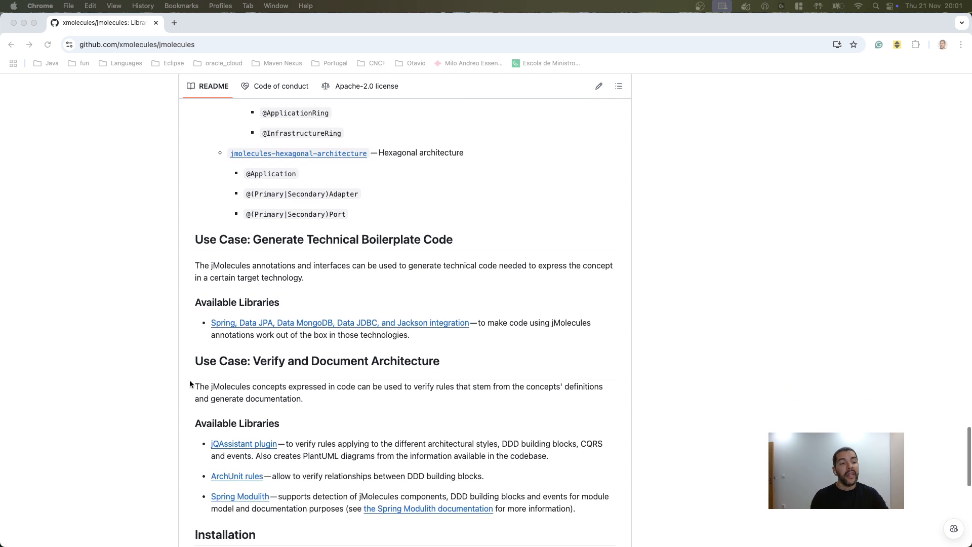
pyautogui.moveTo(185, 350)
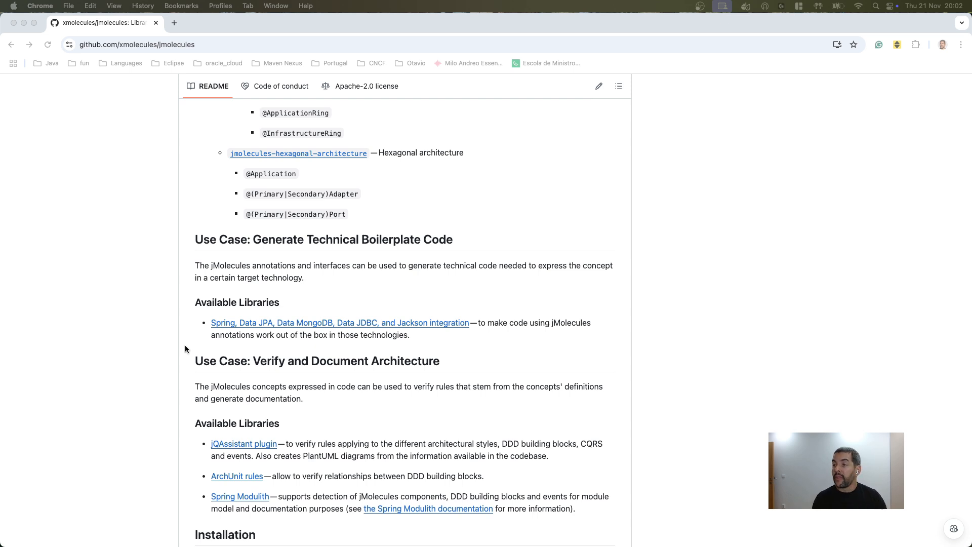
pyautogui.moveTo(186, 349)
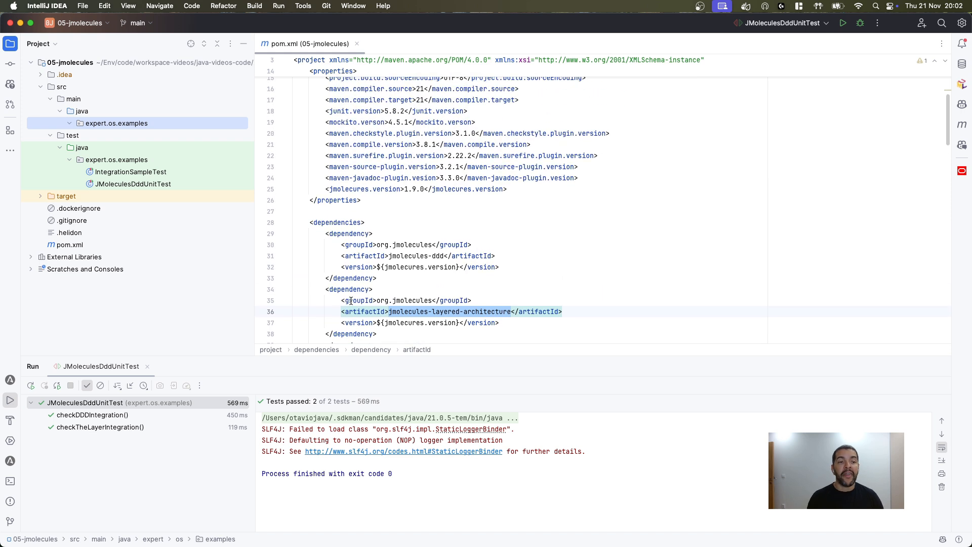
pyautogui.scroll(-3)
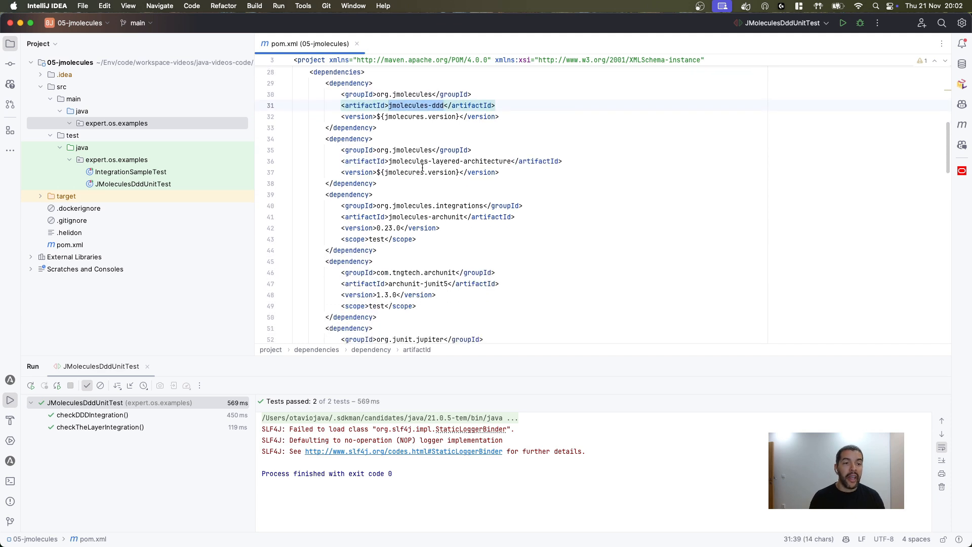
pyautogui.scroll(-3)
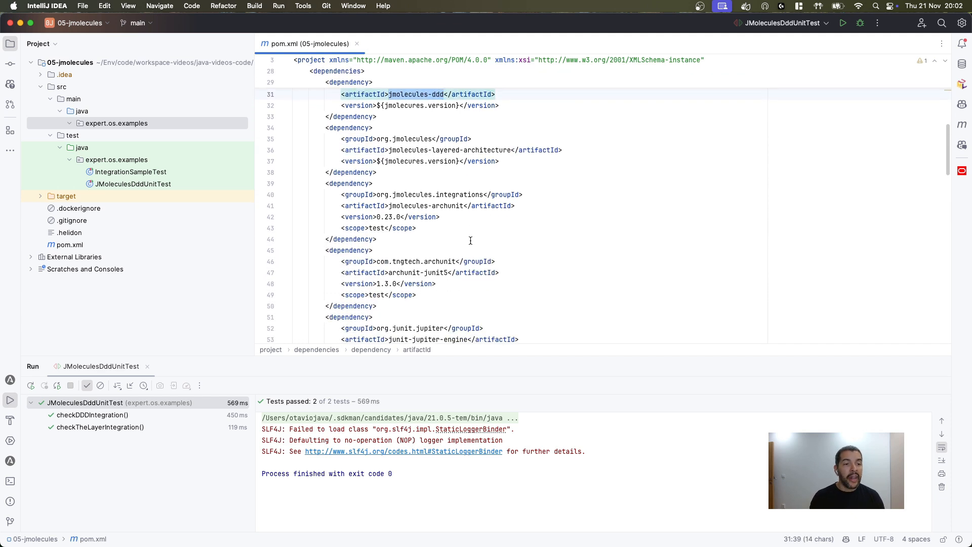
pyautogui.scroll(-3)
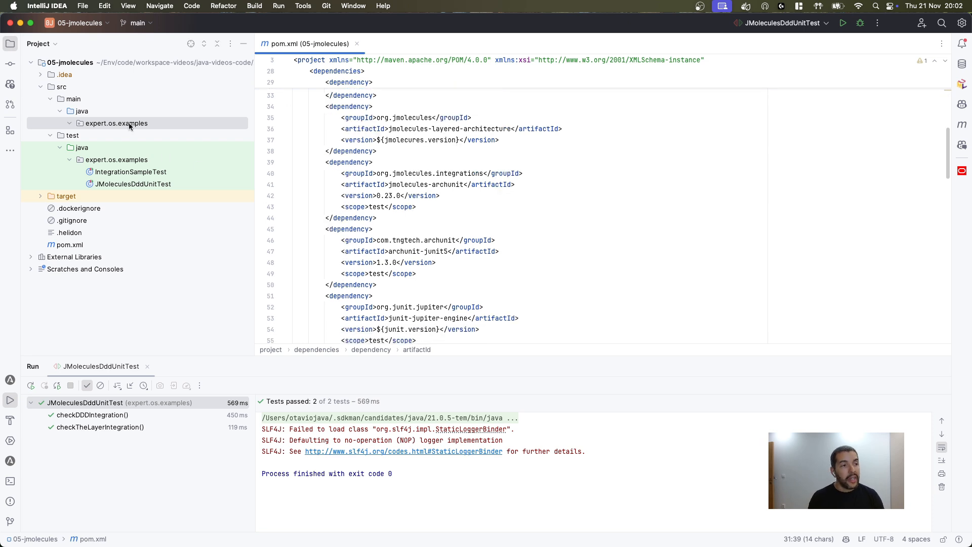
pyautogui.rightClick(115, 123)
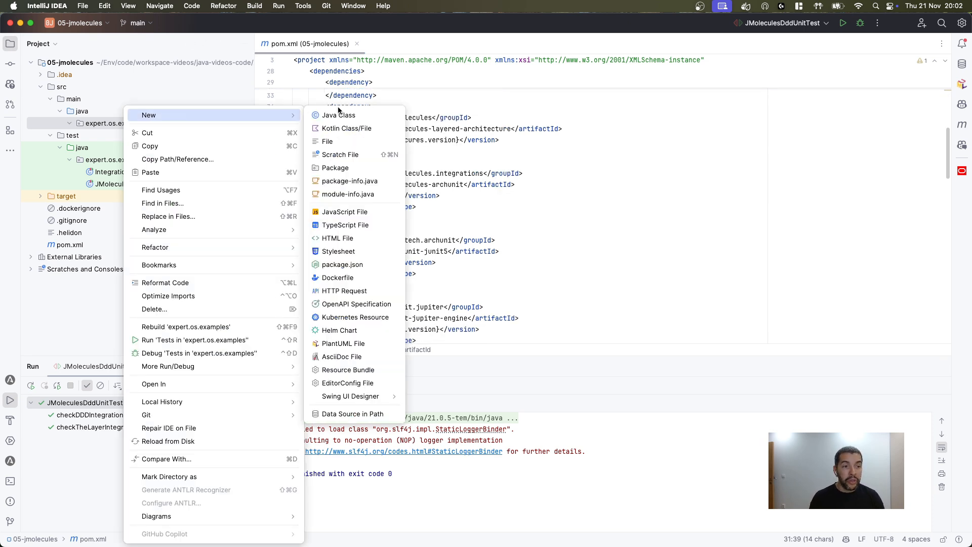
pyautogui.click(339, 114)
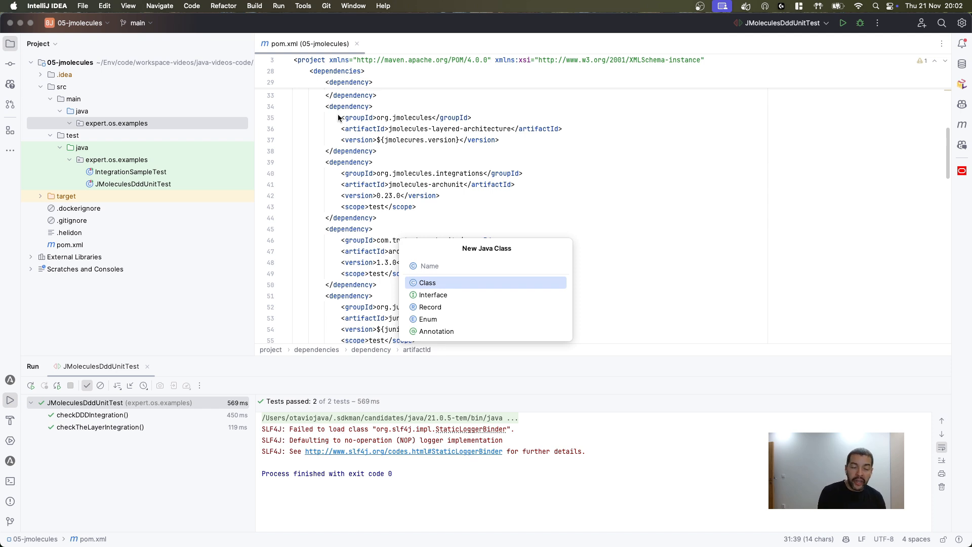
pyautogui.write('CreditCard')
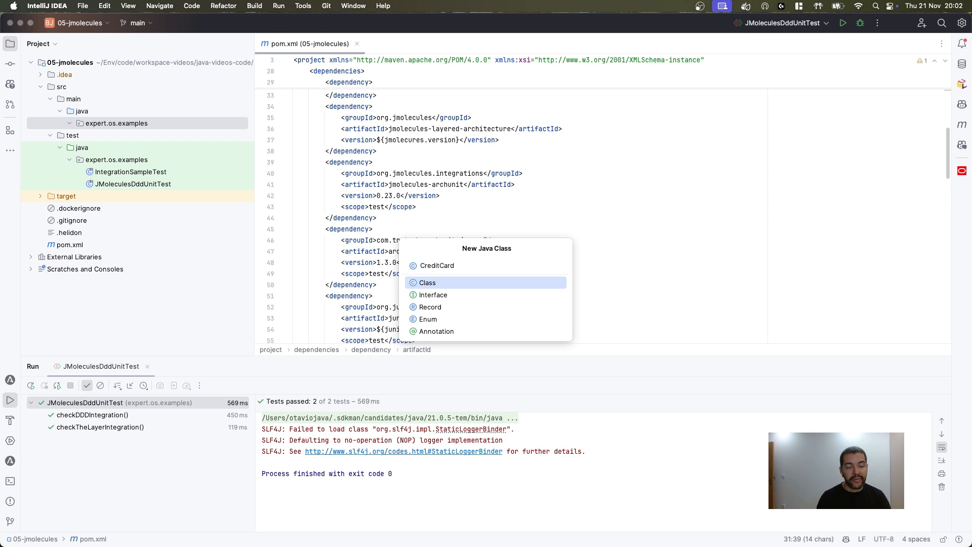
pyautogui.click(426, 283)
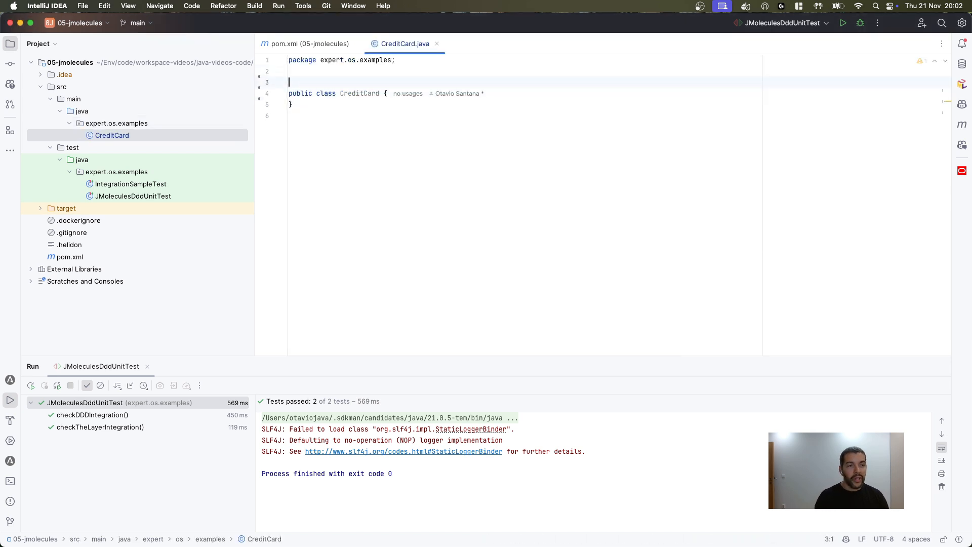
pyautogui.write('@Entity')
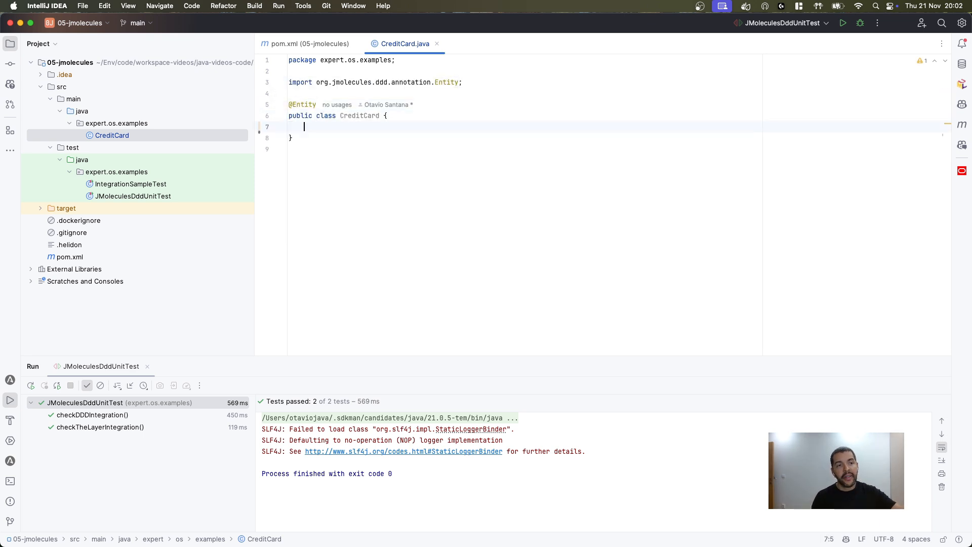
# Add private String number, String name and YearMonth expiry fields, then return to pom.xml
pyautogui.write('private St')
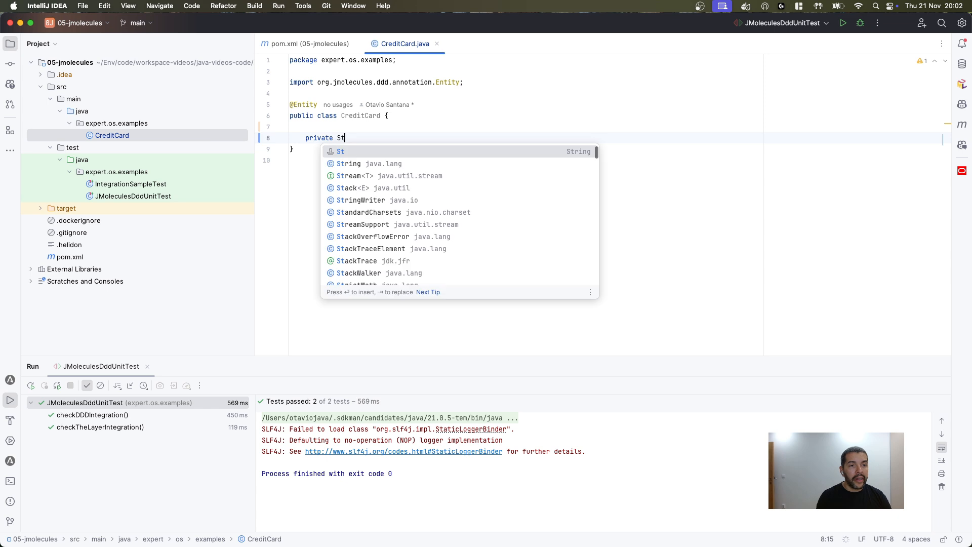
pyautogui.write('ring number;')
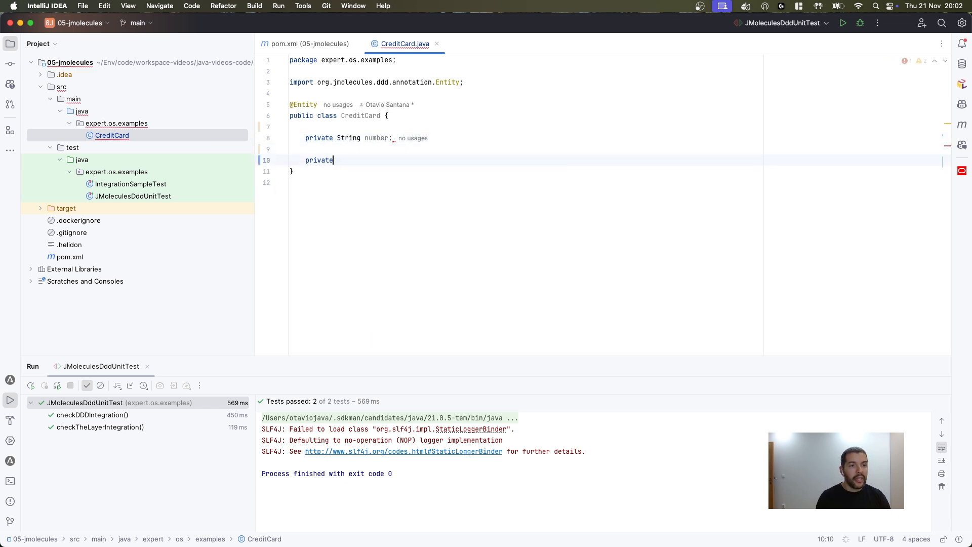
pyautogui.write('String name;')
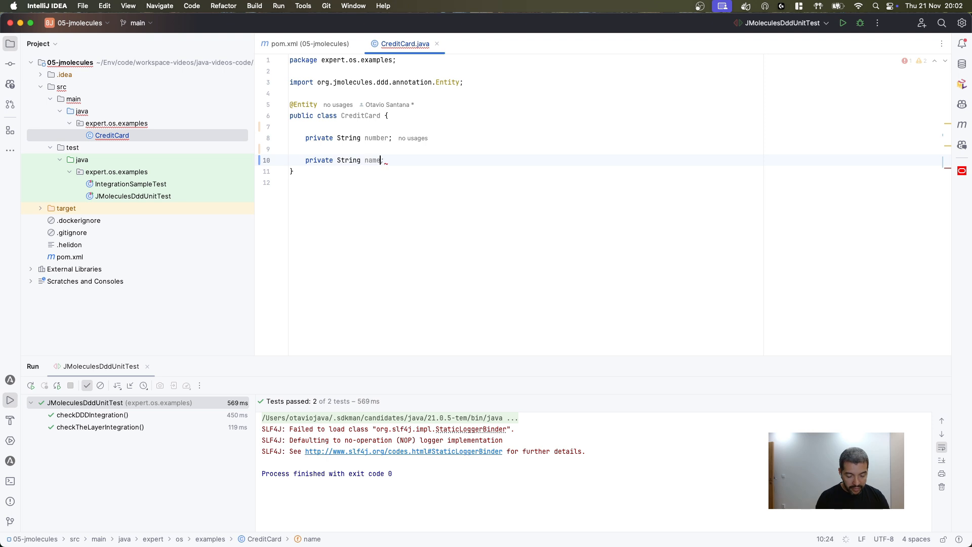
pyautogui.write('private')
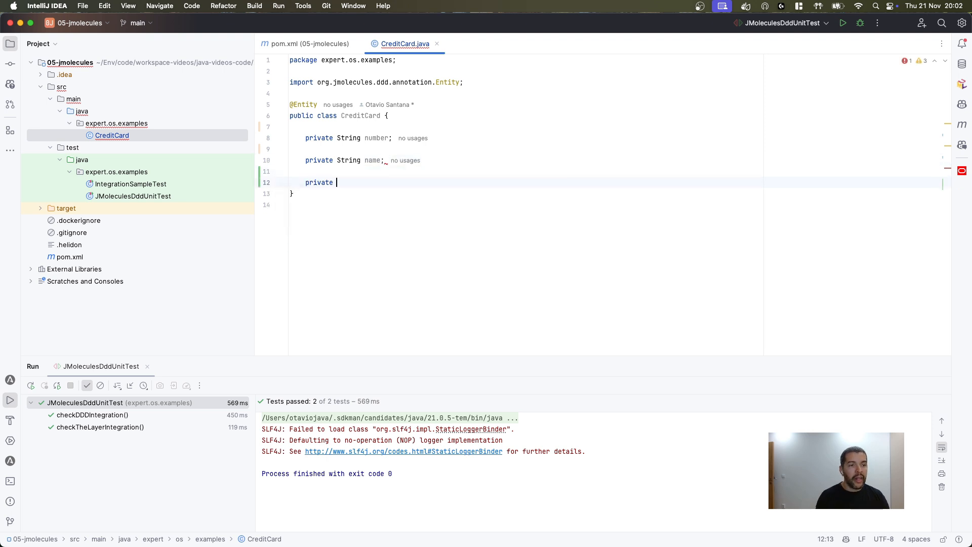
pyautogui.write('YearMonth ex')
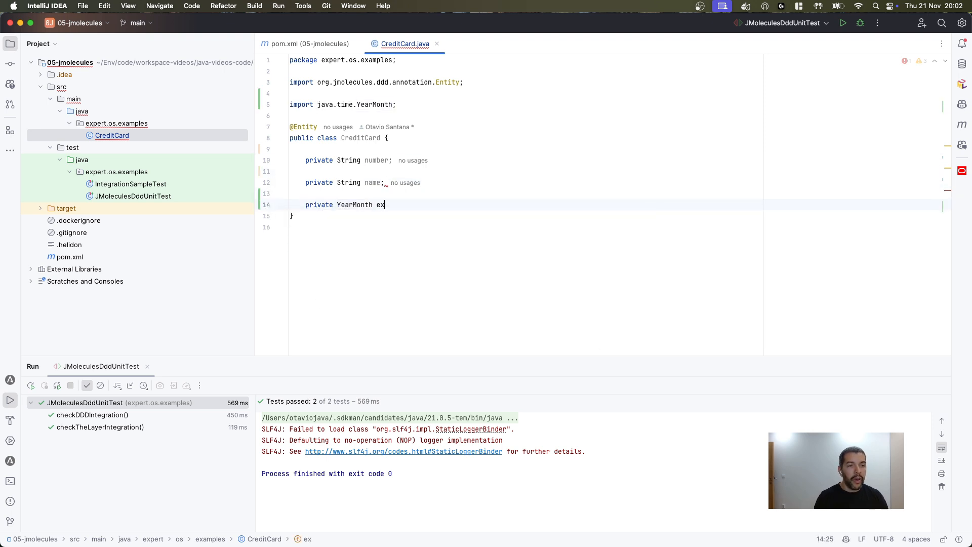
pyautogui.write('pirationDate;')
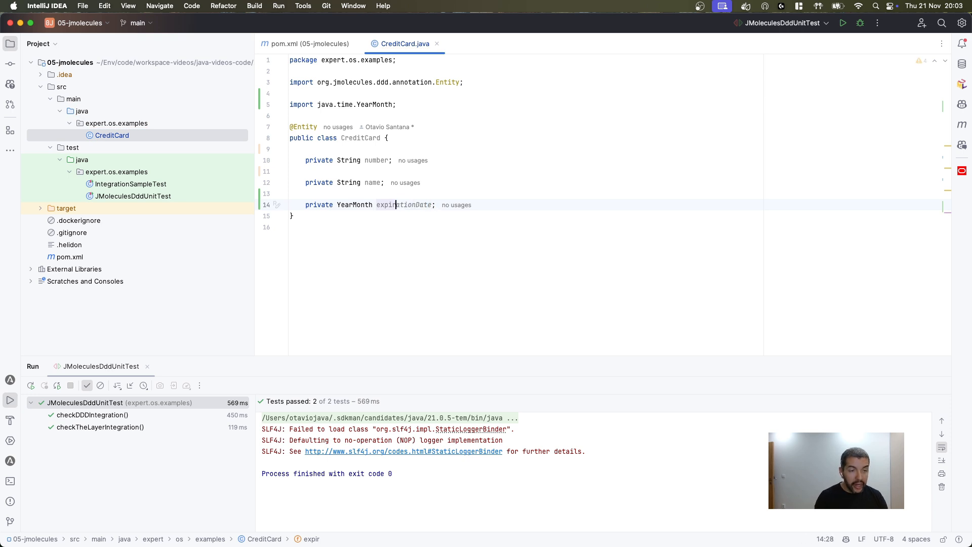
pyautogui.write('expiry')
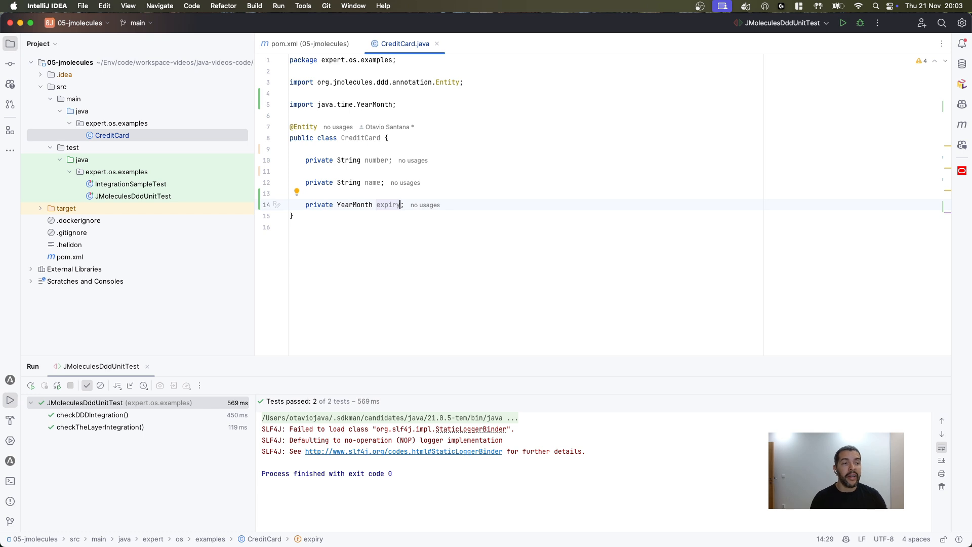
pyautogui.click(310, 44)
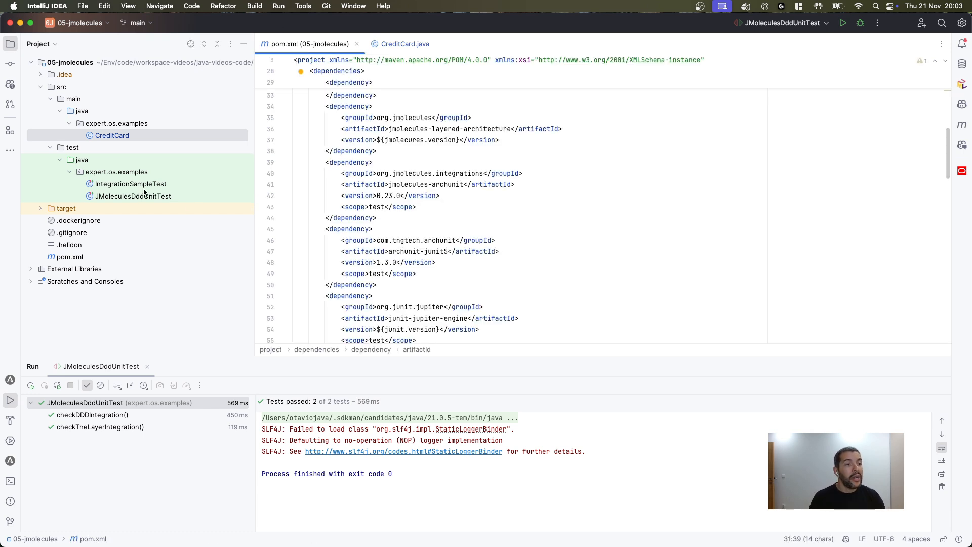
# Open IntegrationSampleTest and JMoleculesDddUnitTest from the Project tool window
pyautogui.click(129, 183)
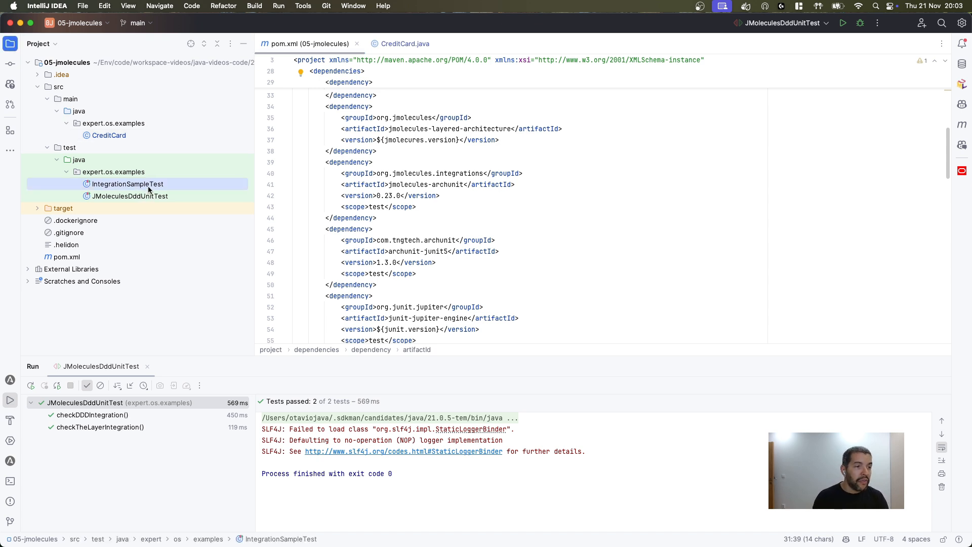
pyautogui.doubleClick(128, 183)
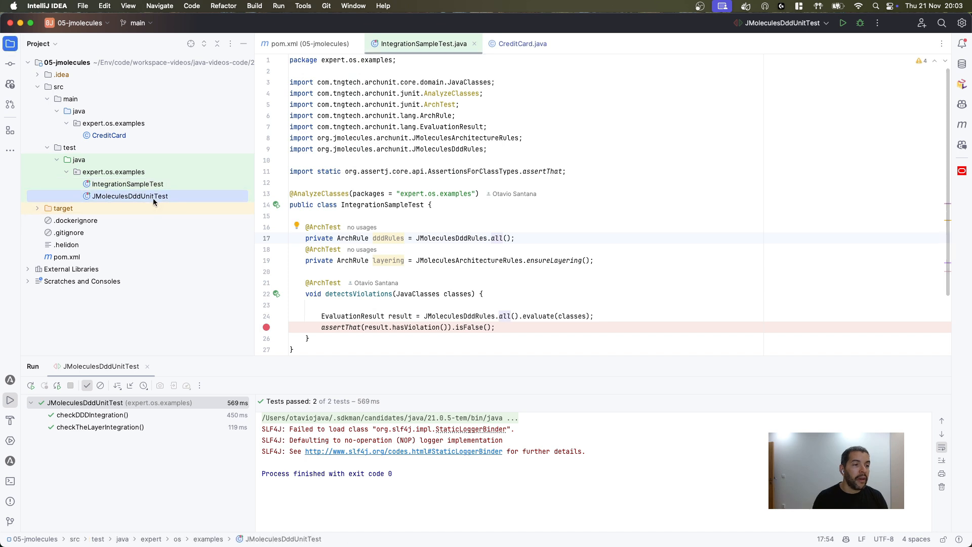
pyautogui.click(131, 195)
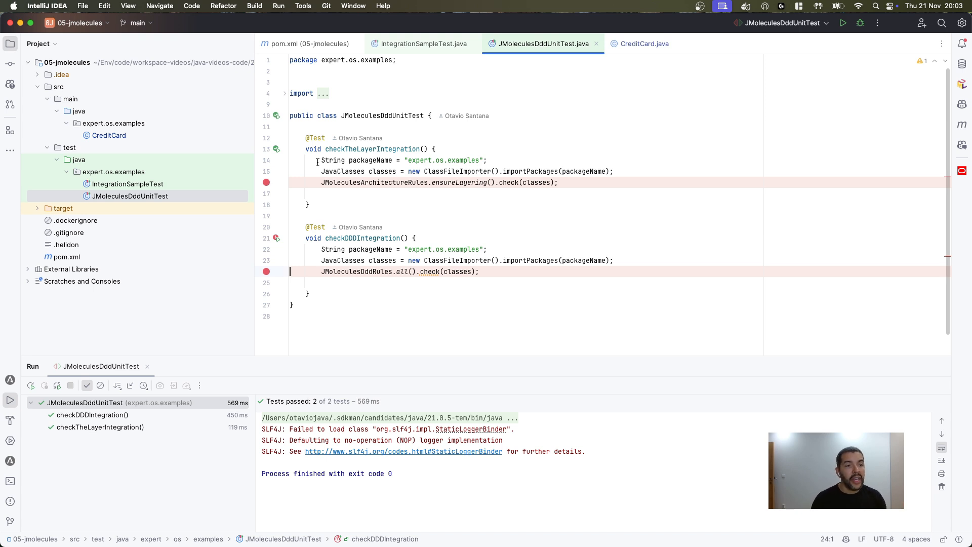
pyautogui.moveTo(391, 186)
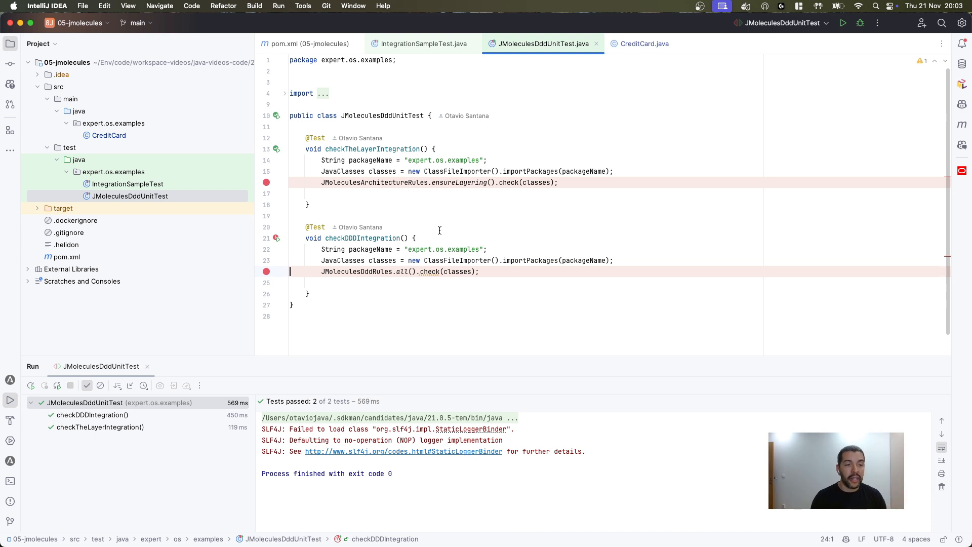
# Run JMoleculesDddUnitTest so checkDDDIntegration fails with an architecture violation, then return to CreditCard
pyautogui.rightClick(325, 216)
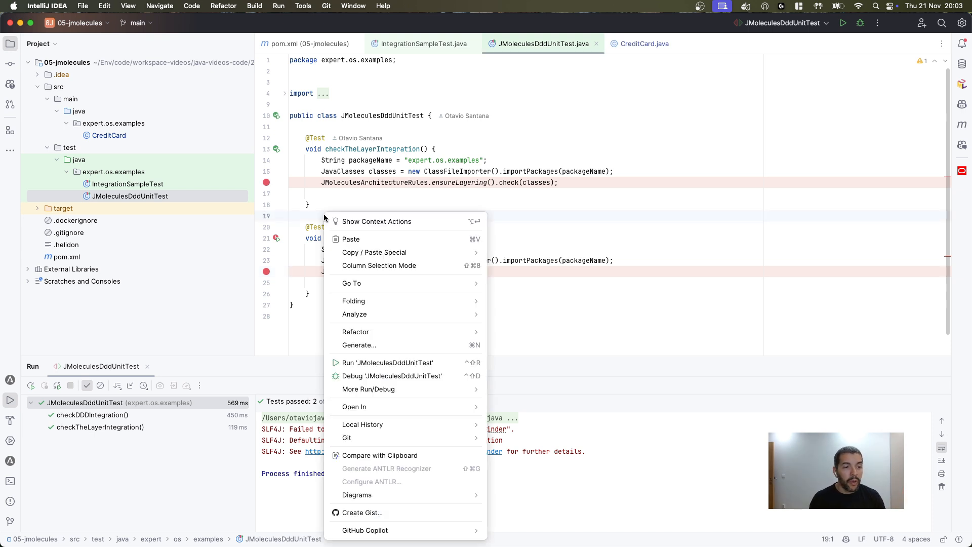
pyautogui.click(387, 363)
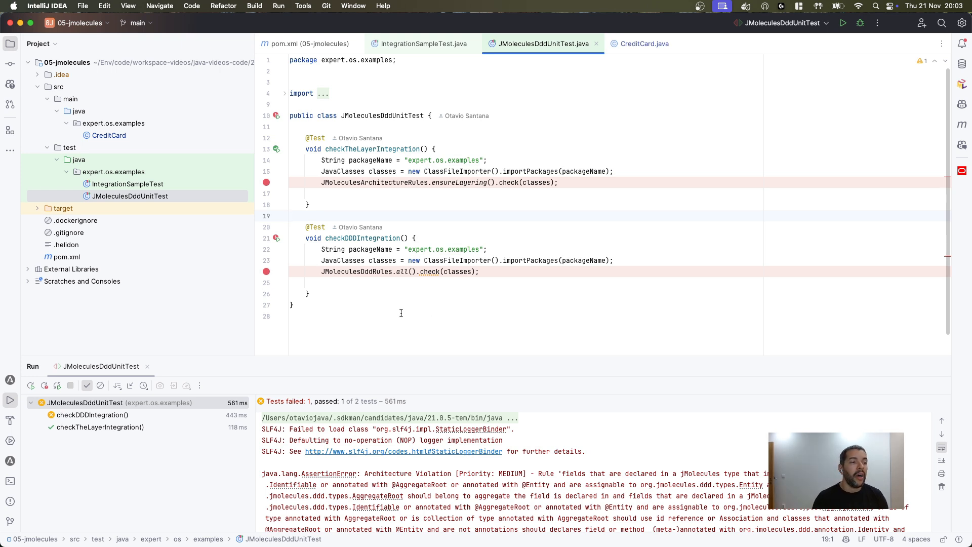
pyautogui.click(644, 44)
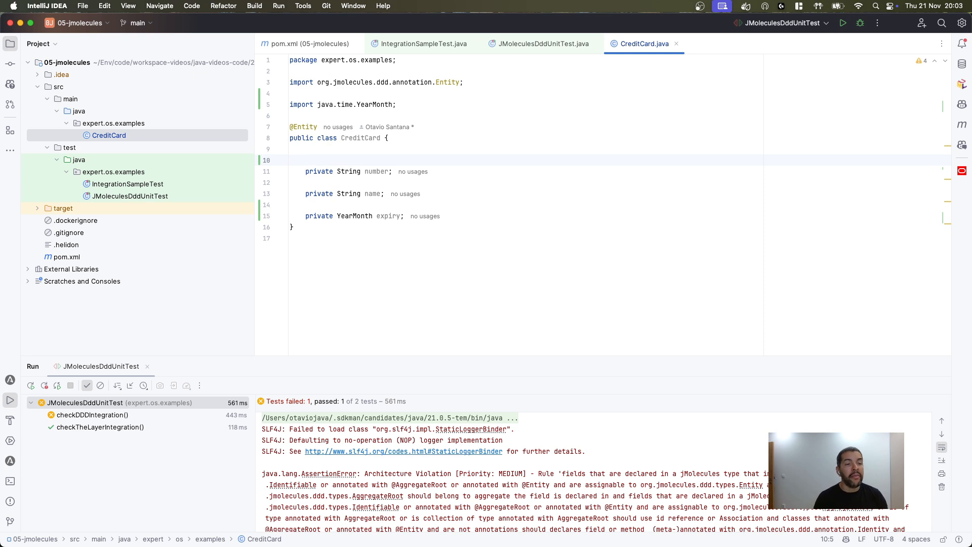
pyautogui.write('private')
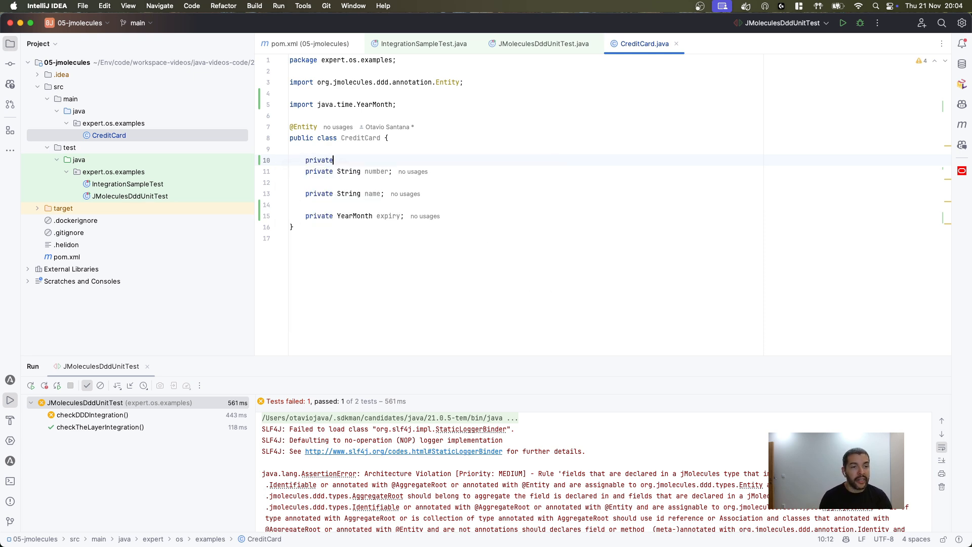
pyautogui.write('BigInteger id;')
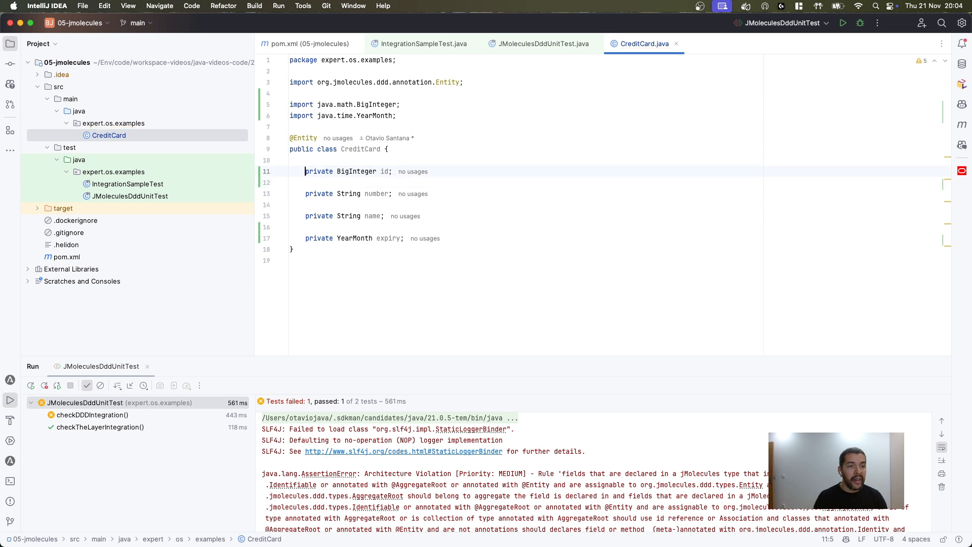
pyautogui.write('@Identity')
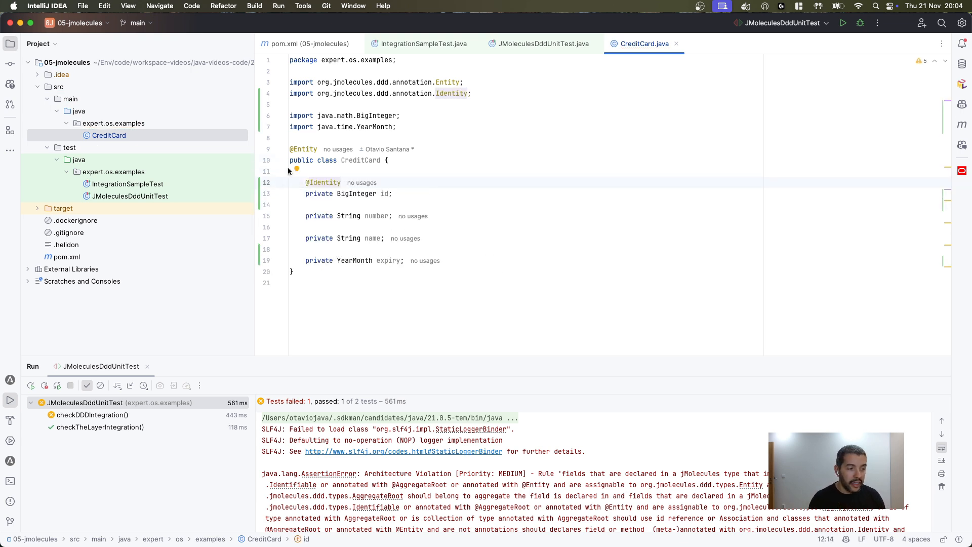
pyautogui.click(31, 386)
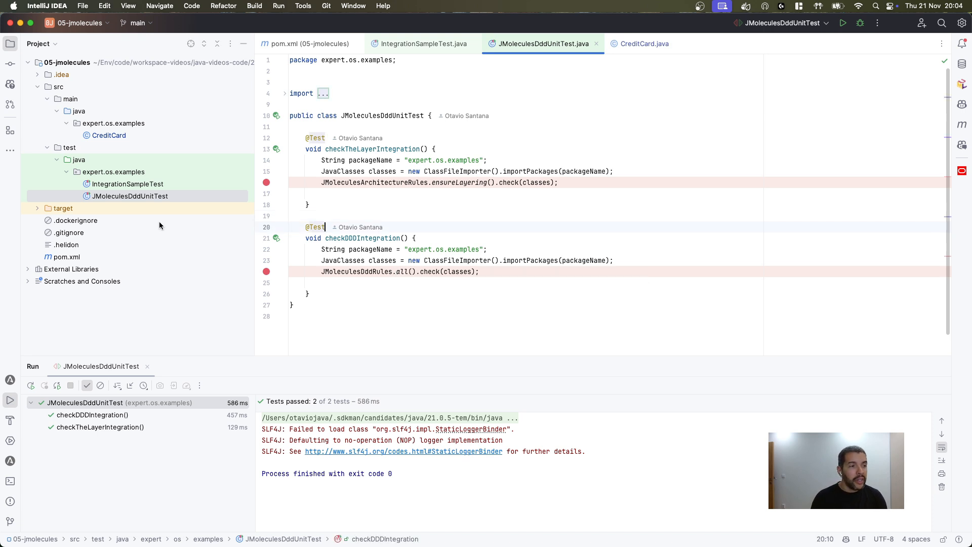
# From IntegrationSampleTest, navigate to the decompiled JMoleculesDddRules.all() definition
pyautogui.click(424, 44)
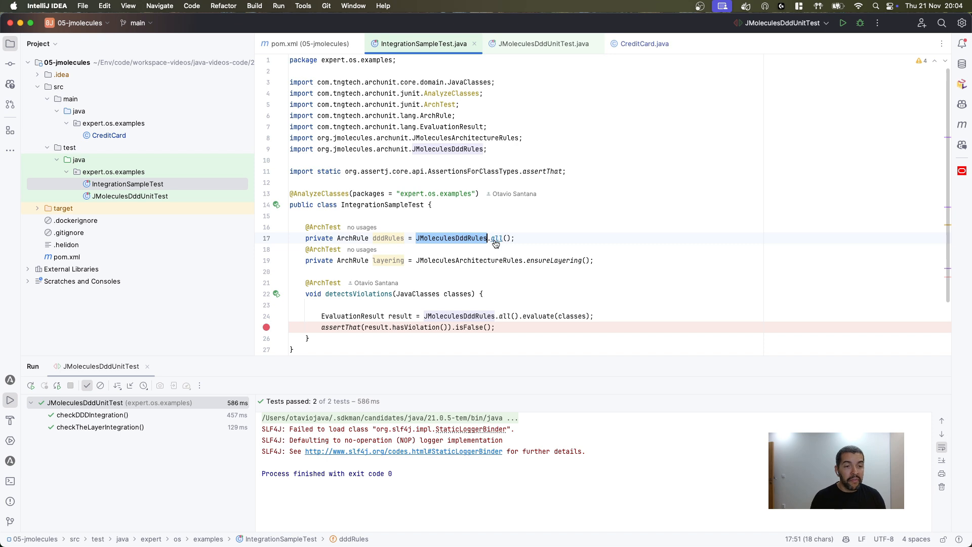
pyautogui.click(452, 238)
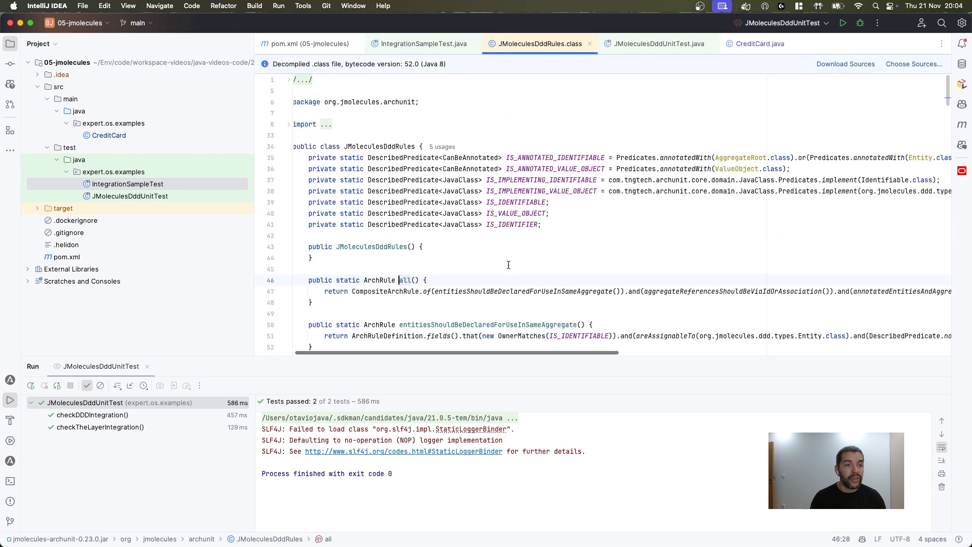